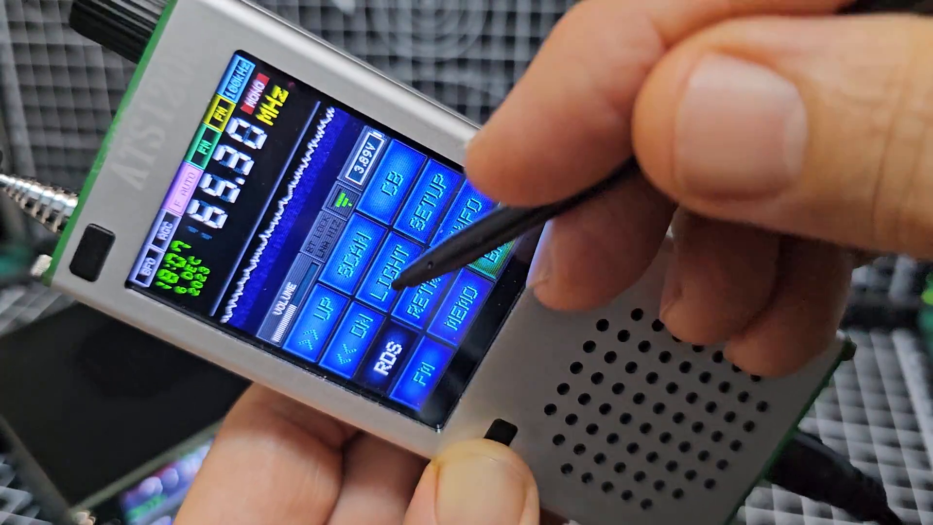
# Step: Advance from the antenna settings to the DECODER page with CW & DIGI decoding on
pyautogui.click(375, 280)
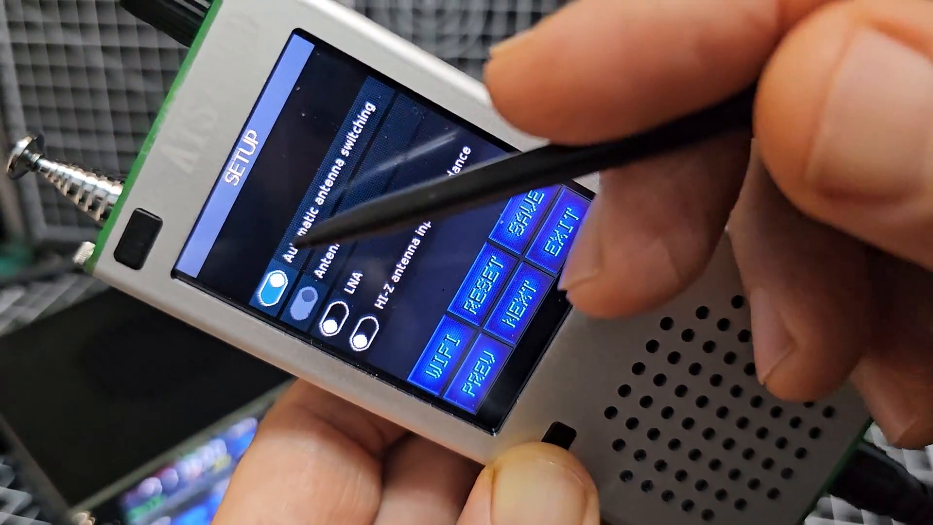
pyautogui.click(519, 300)
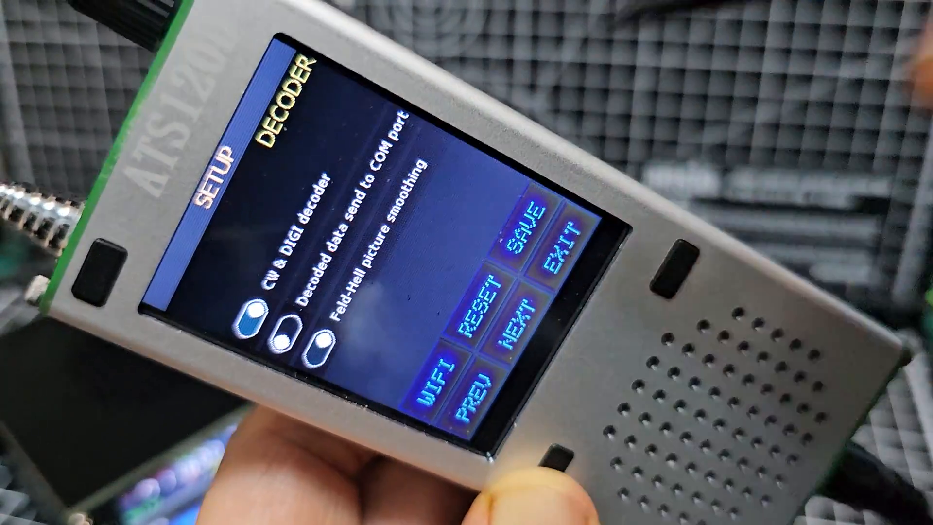